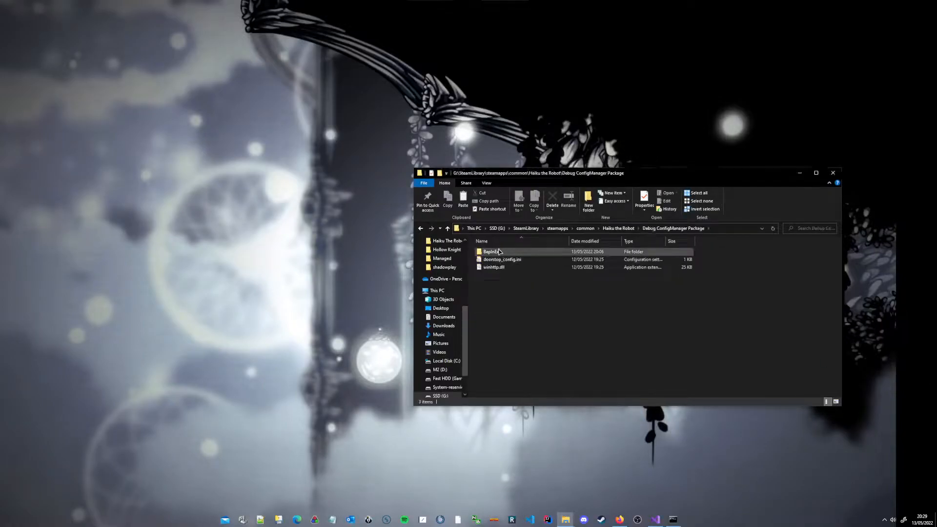
Open the Debug ConfigManager Package folder in a second Explorer window via its context menu.
right_click(513, 260)
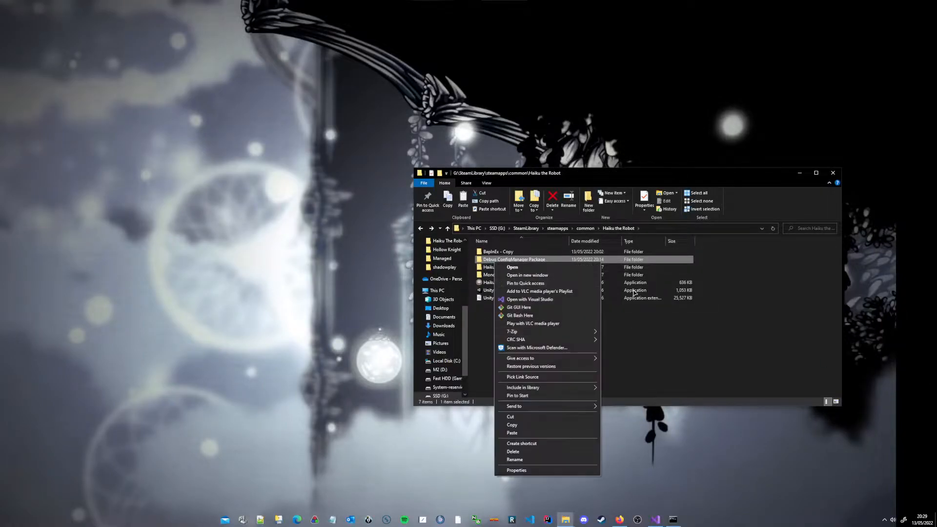
mouse_move(537, 341)
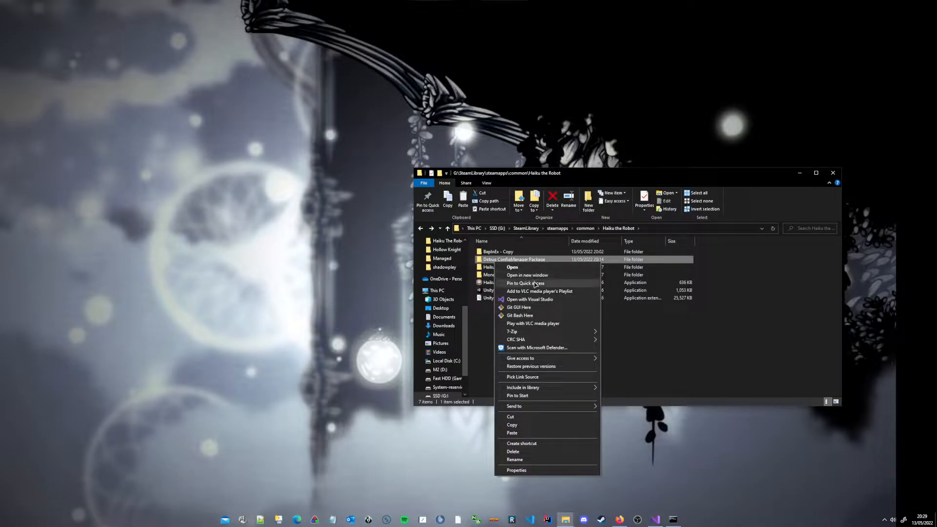
left_click(526, 275)
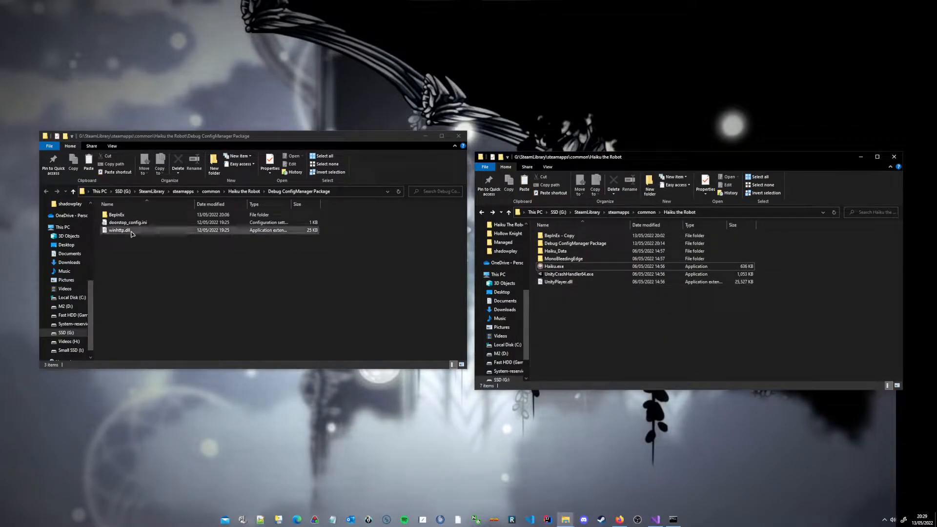
Move BepInEx, doorstop_config.ini and winhttp.dll into the game folder and confirm winhttp.dll's name.
key("ctrl+a")
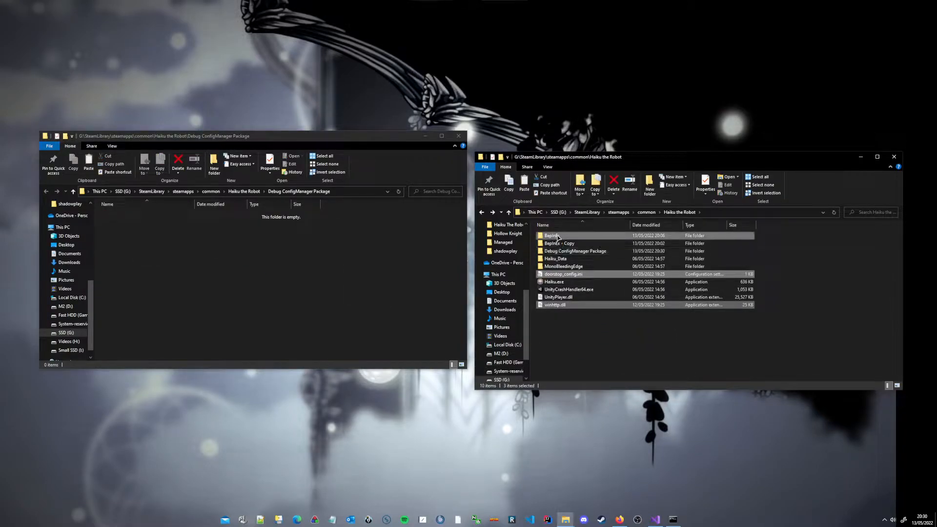
mouse_move(554, 304)
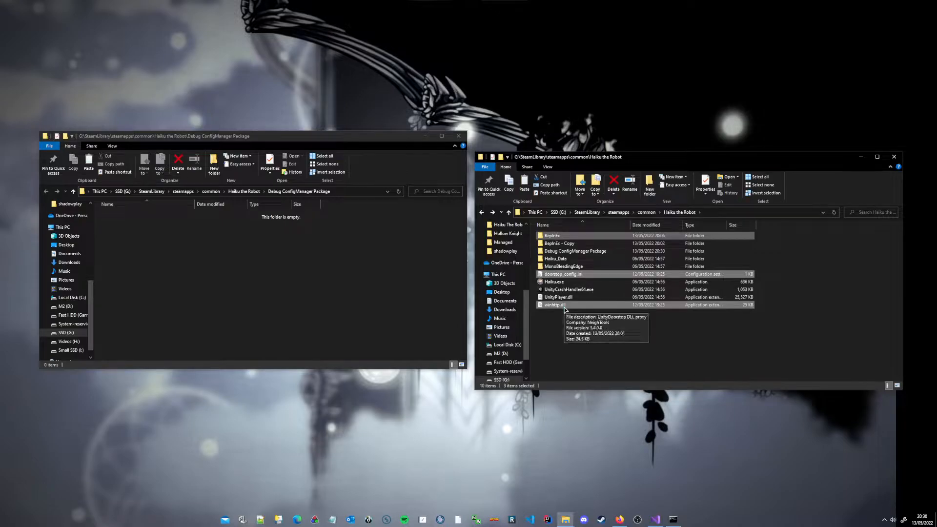
left_click(554, 304)
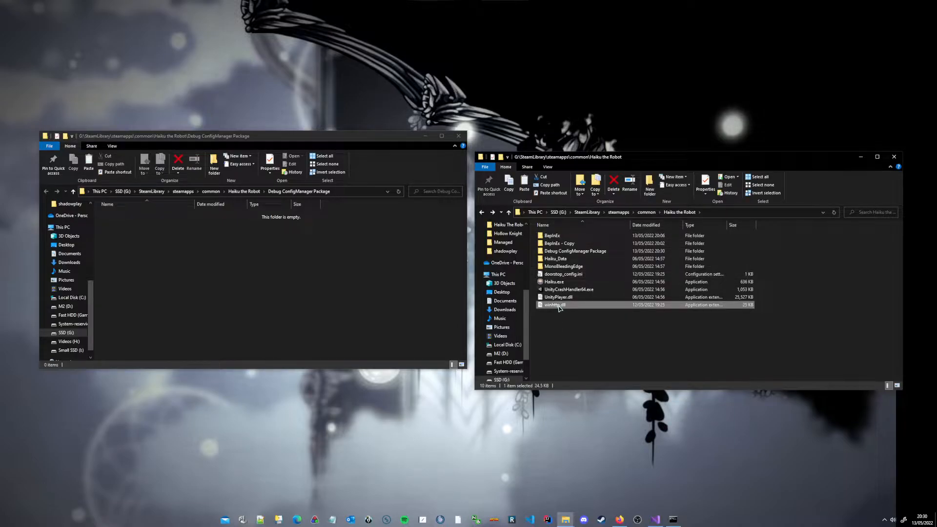
left_click(554, 305)
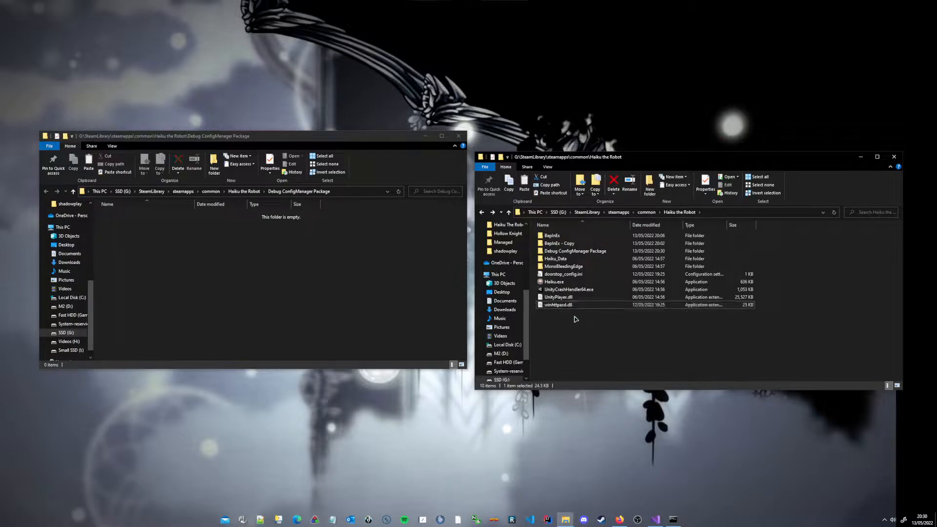
left_click(557, 304)
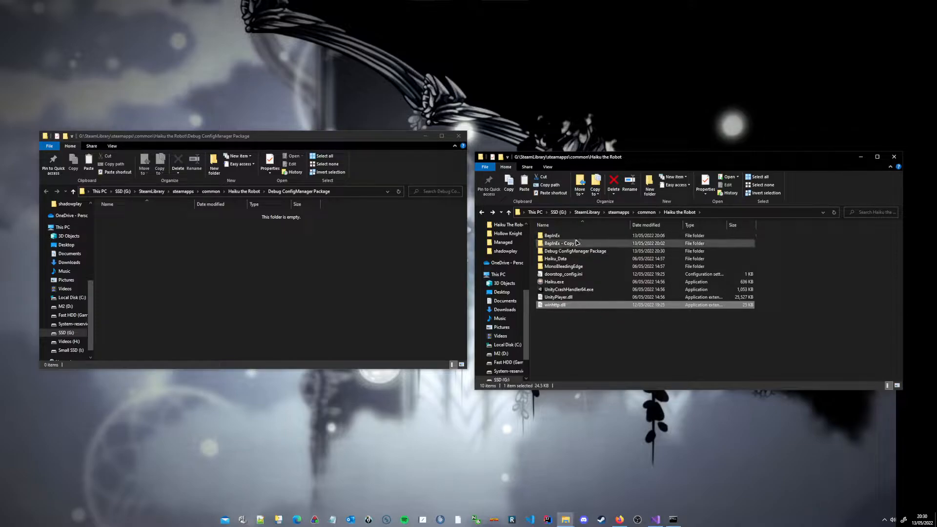
Navigate into the game's BepInEx folder and then its config subfolder.
double_click(551, 235)
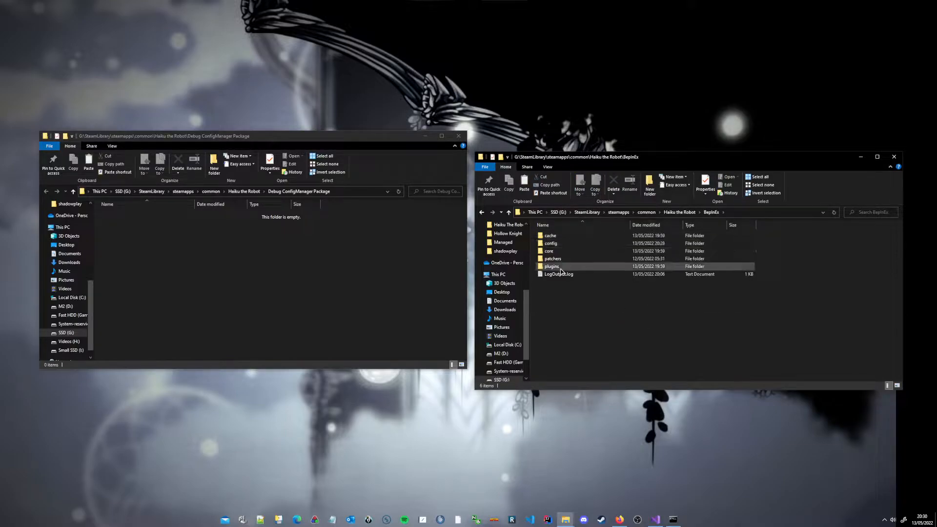
double_click(551, 266)
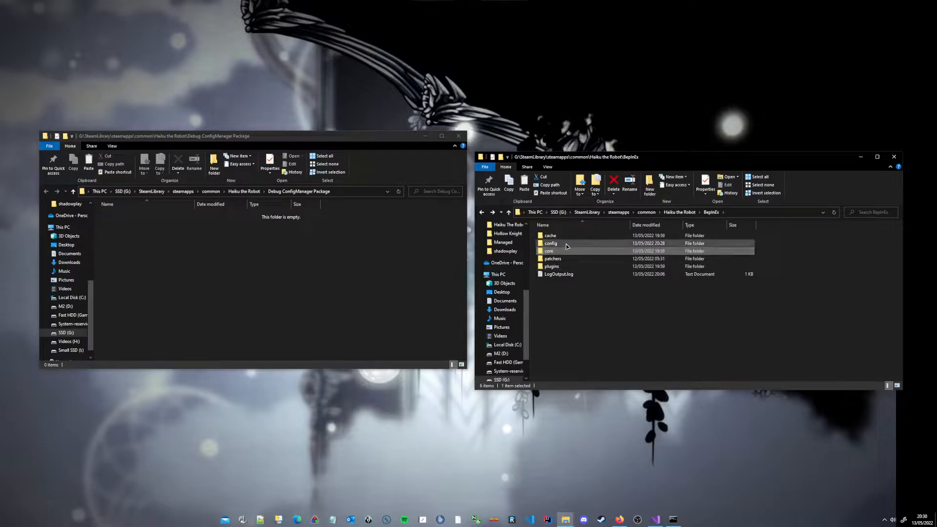
double_click(550, 242)
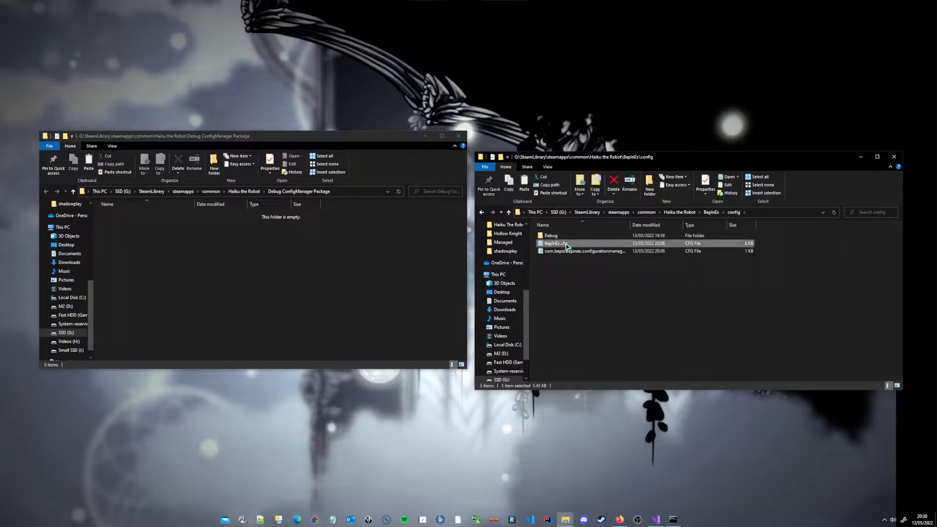
In BepInEx.cfg's Logging.Console section, set Enabled to true and then back to false.
double_click(553, 243)
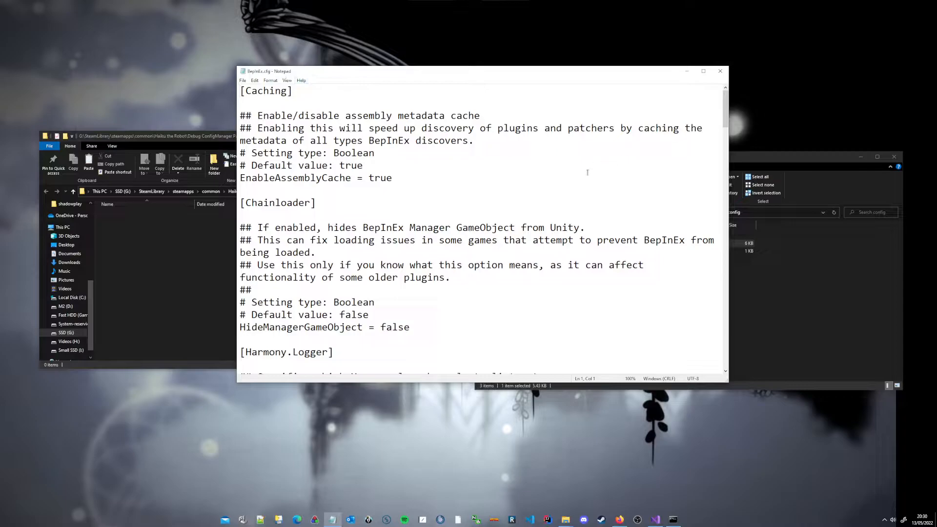
scroll("down", 3)
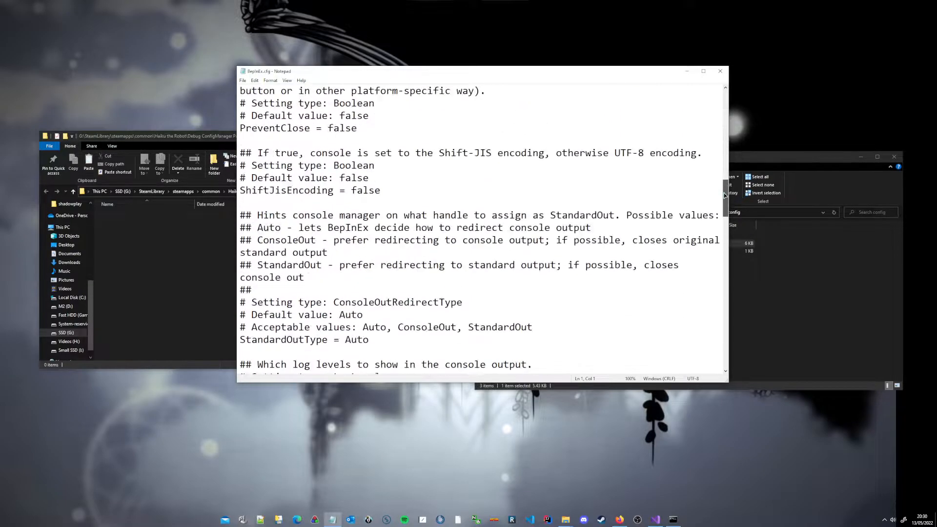
scroll("down", 3)
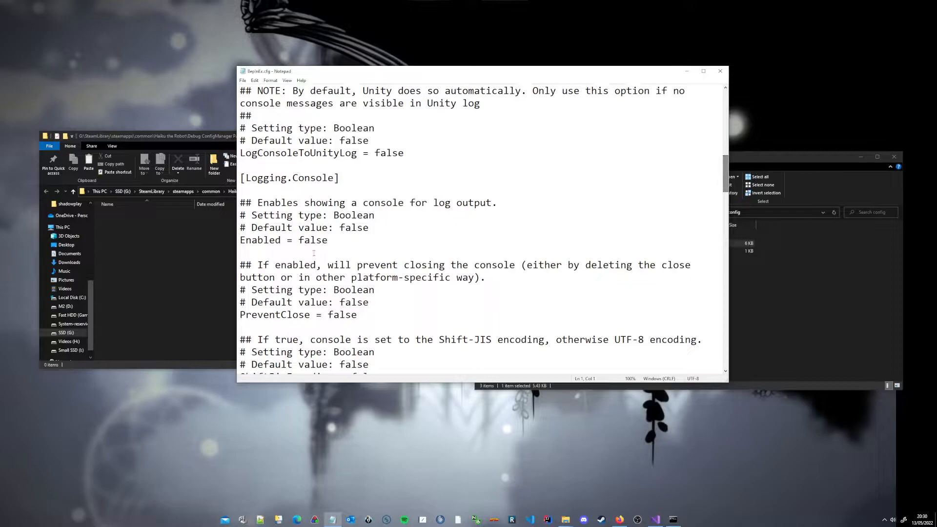
double_click(313, 240)
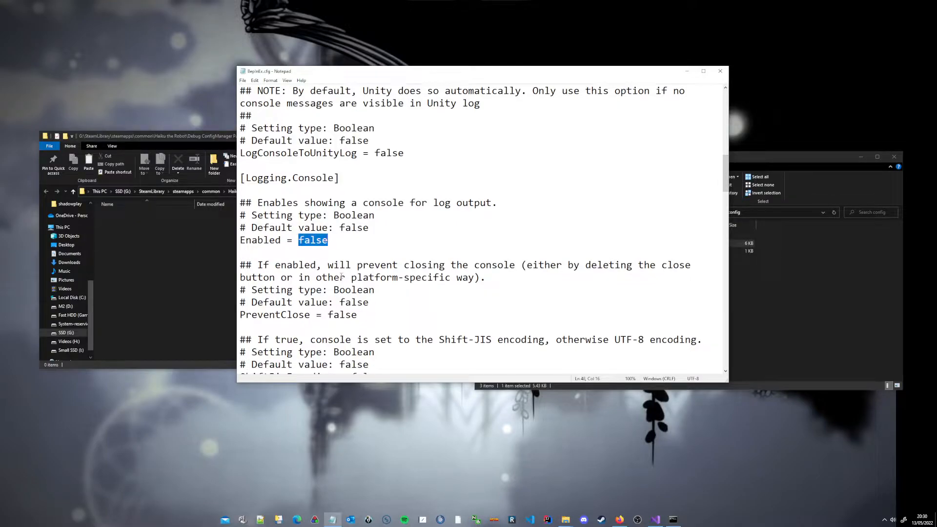
type("true")
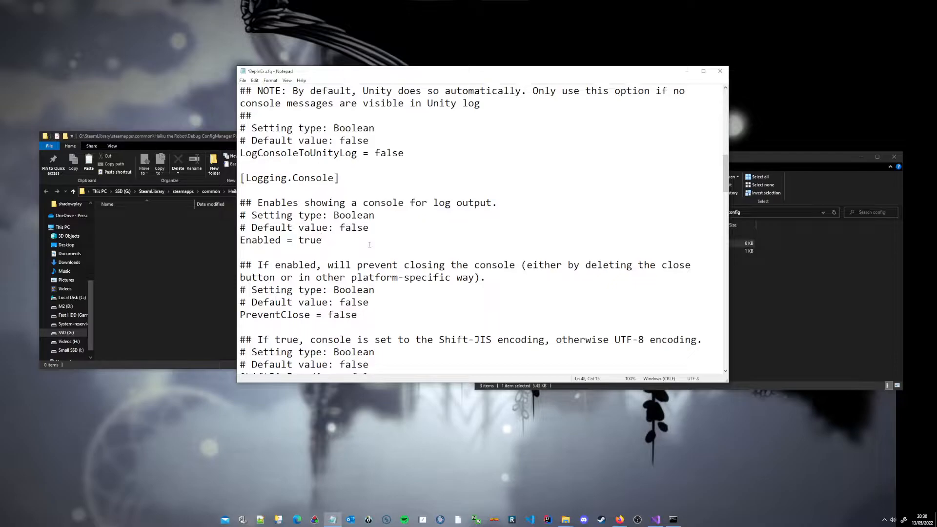
left_click(322, 240)
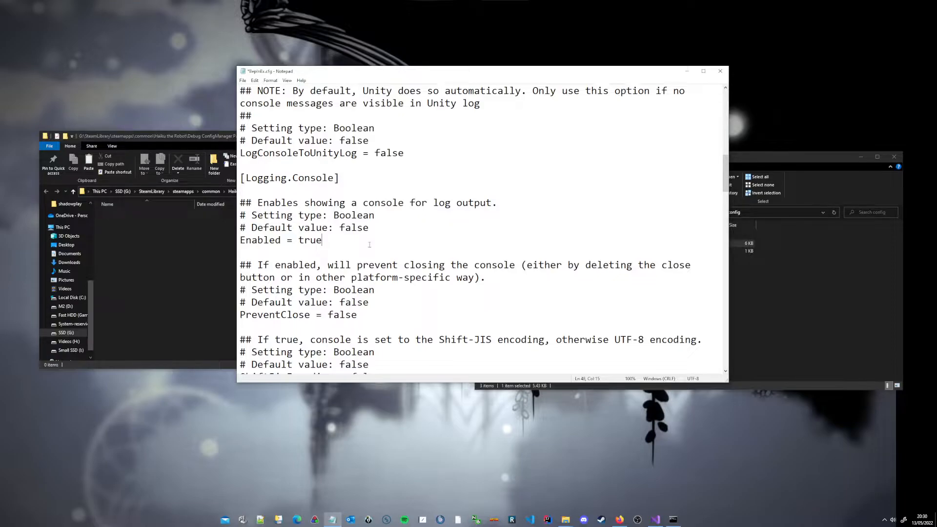
double_click(310, 240)
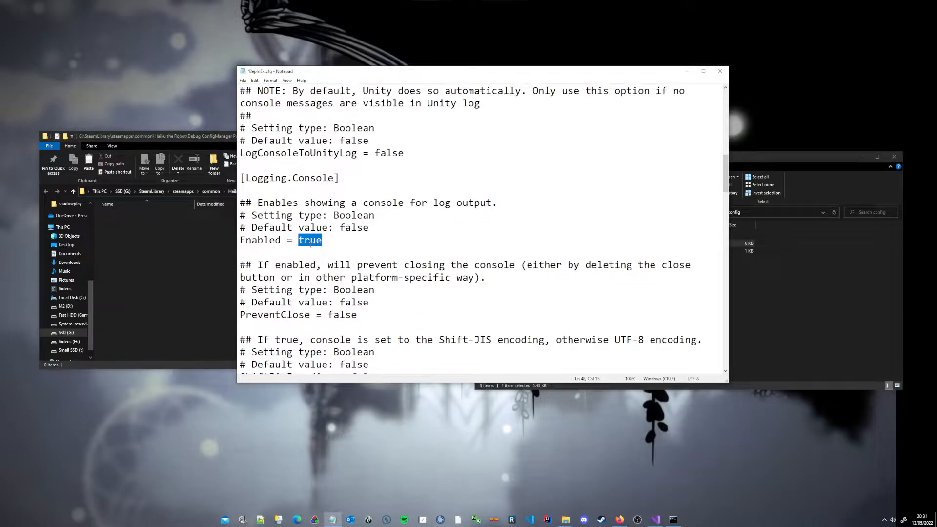
type("false")
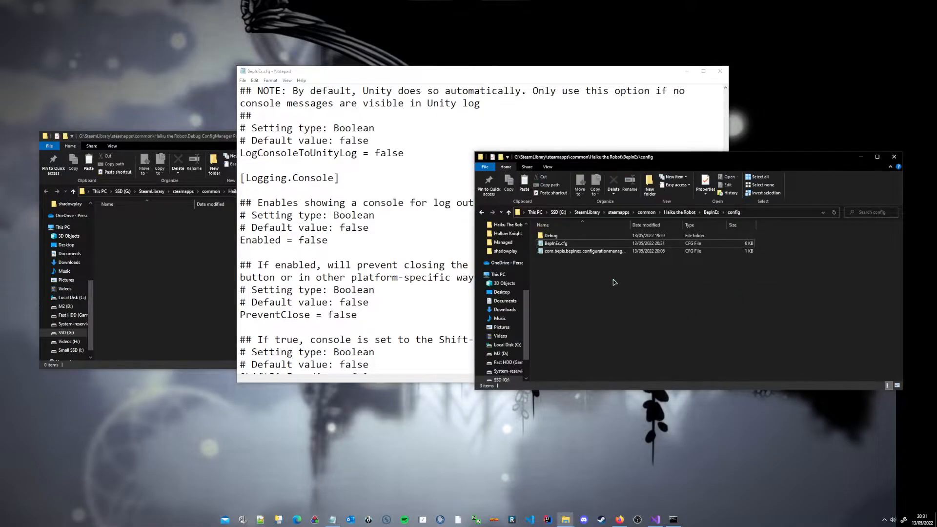
mouse_move(606, 279)
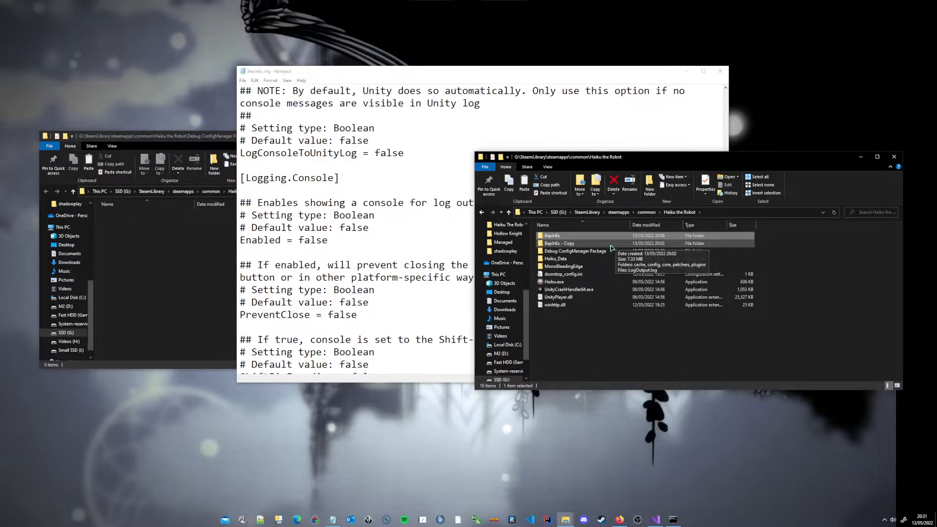
Navigate BepInEx > config > Debug > SaveState to view the save-state data.
double_click(551, 235)
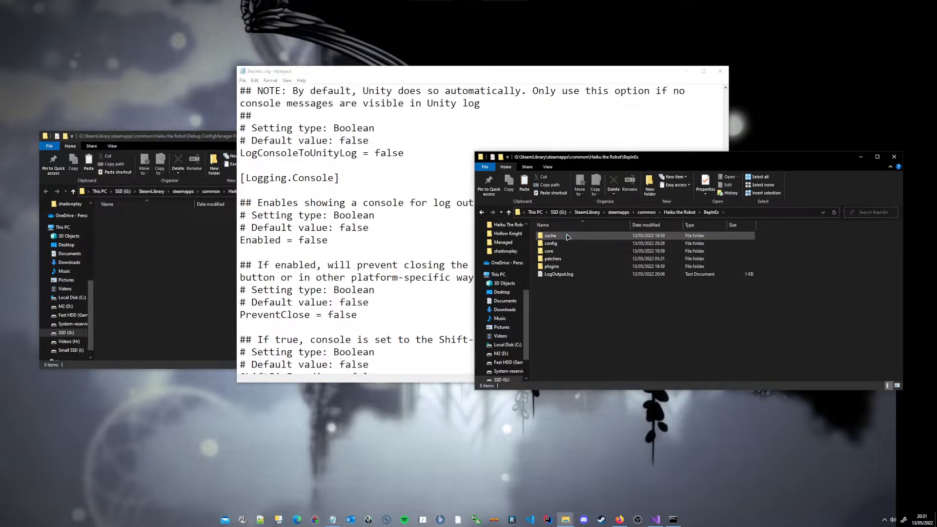
double_click(550, 243)
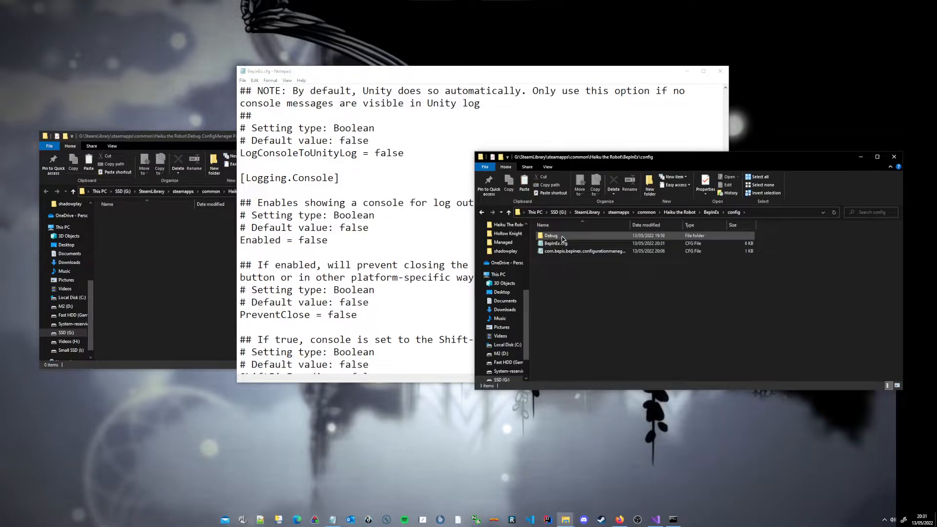
double_click(550, 235)
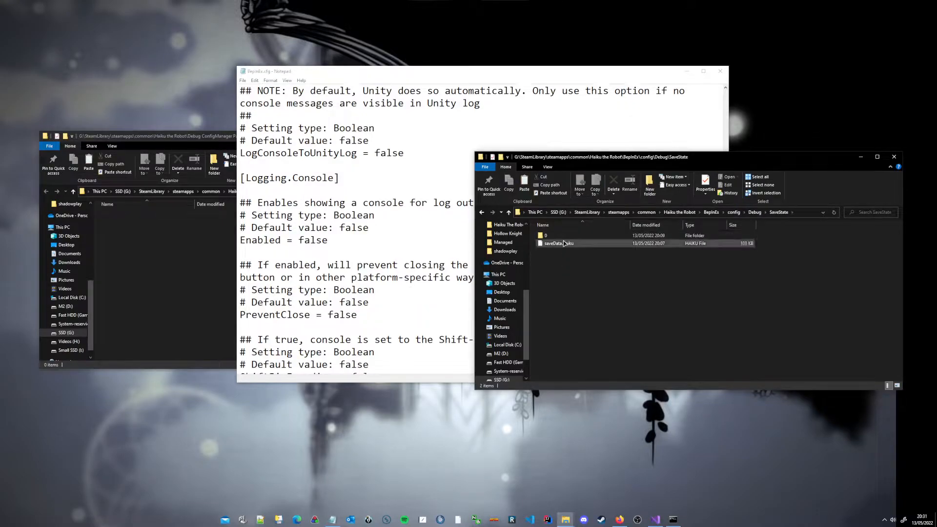
double_click(544, 235)
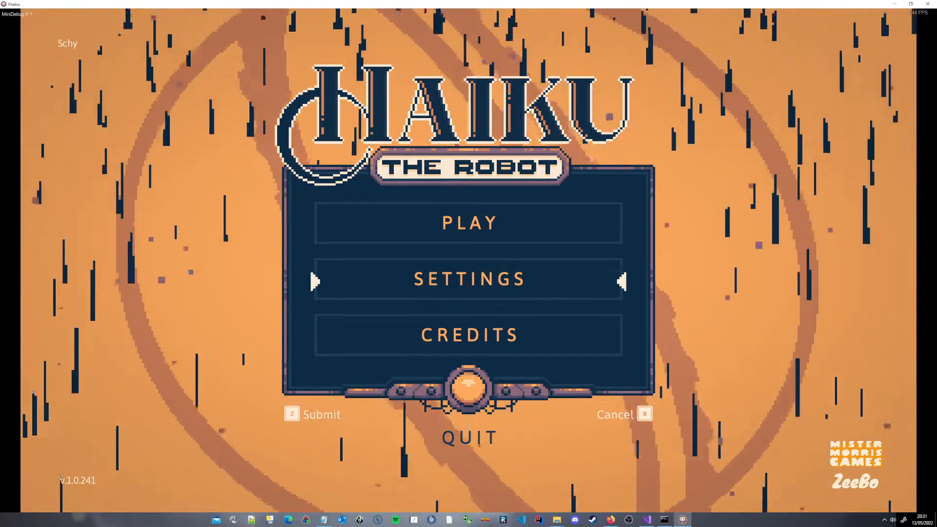
Start the game with PLAY on the Haiku the Robot title menu.
left_click(470, 223)
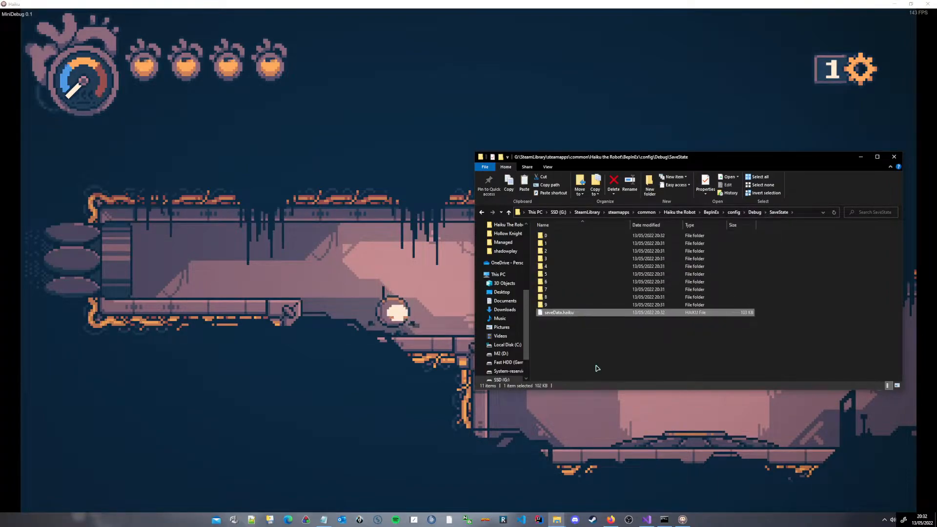
mouse_move(564, 316)
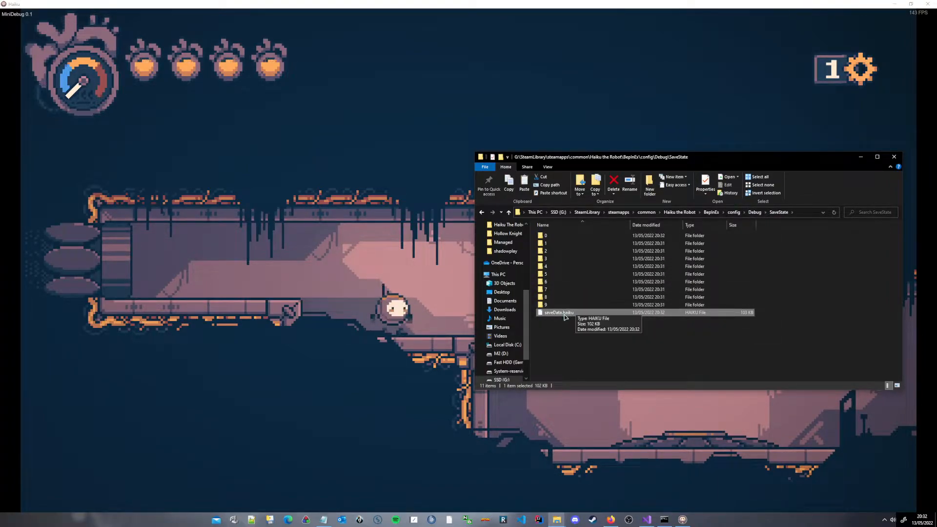
Open saveData.haiku with Edit with Notepad++ and scroll through to its end.
right_click(558, 312)
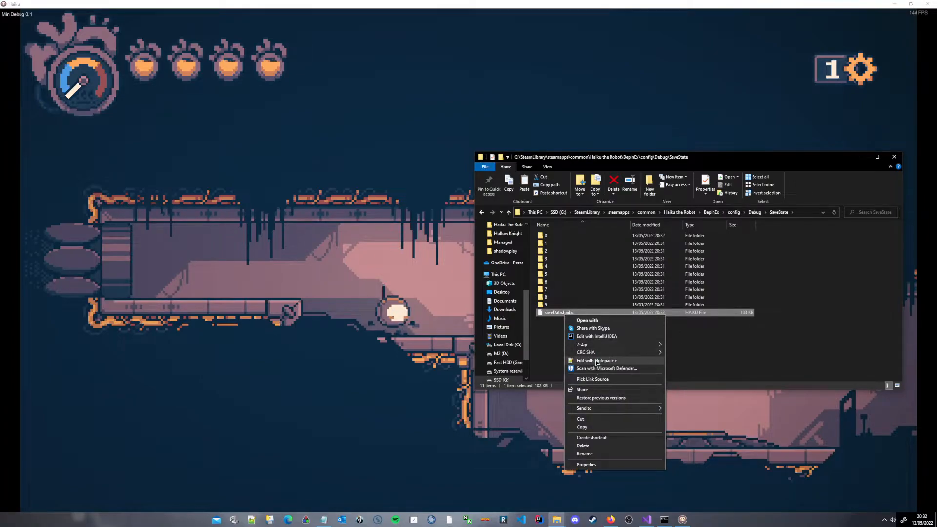
left_click(597, 360)
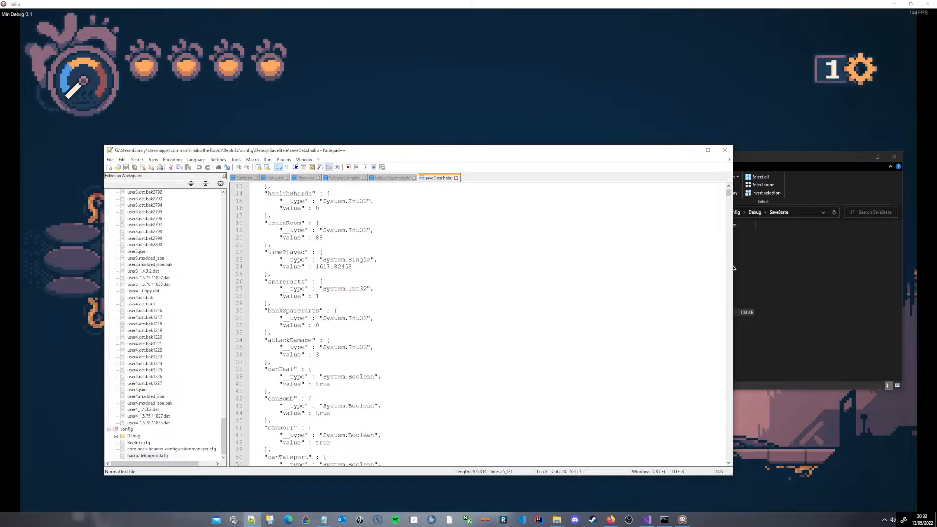
scroll("down", 3)
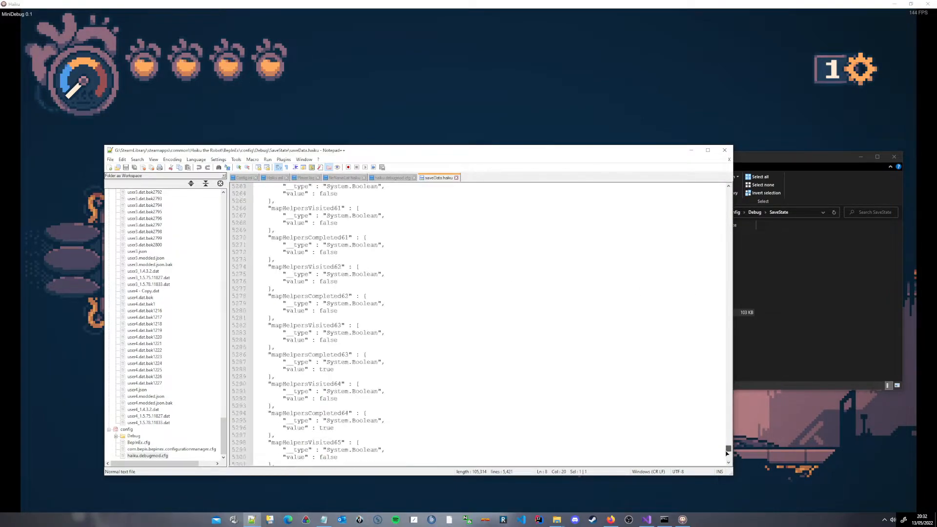
scroll("down", 3)
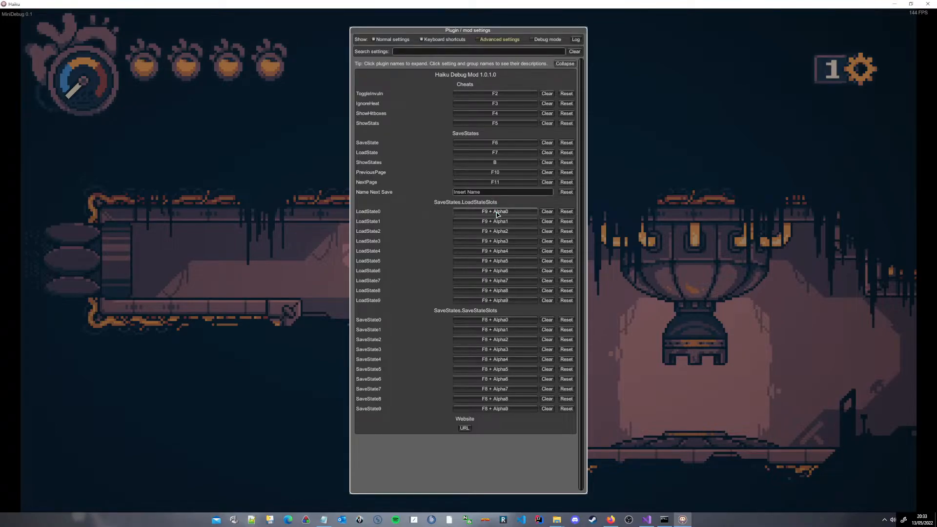
Rebind LoadState0–3 shortcuts to Alpha0–3 plus V.
left_click(494, 211)
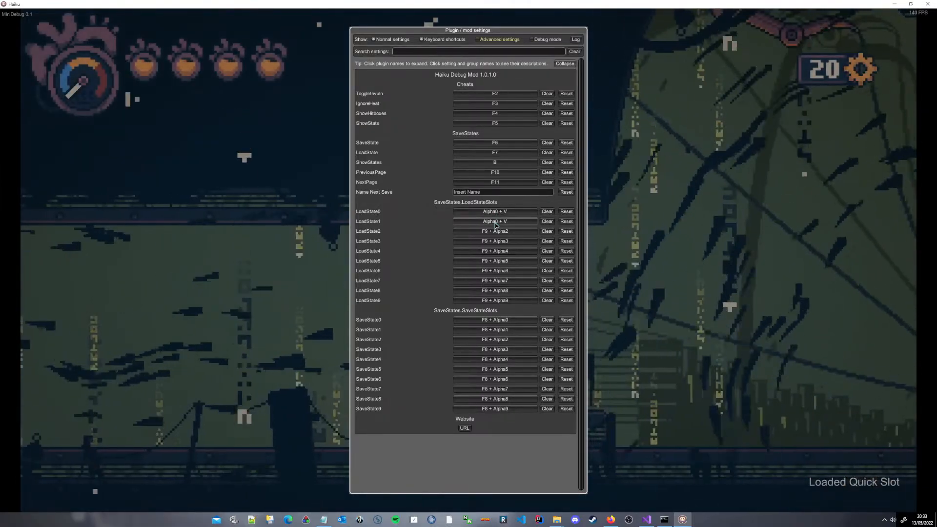
left_click(495, 221)
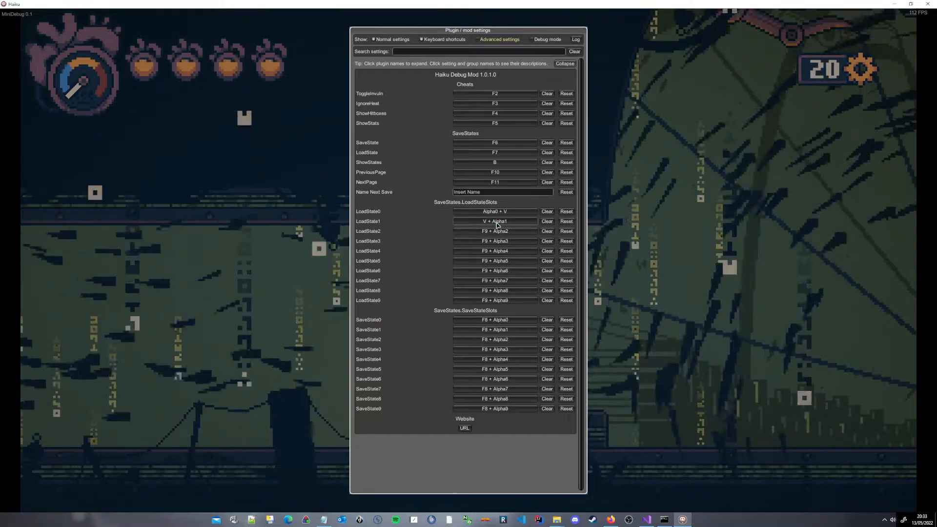
left_click(493, 230)
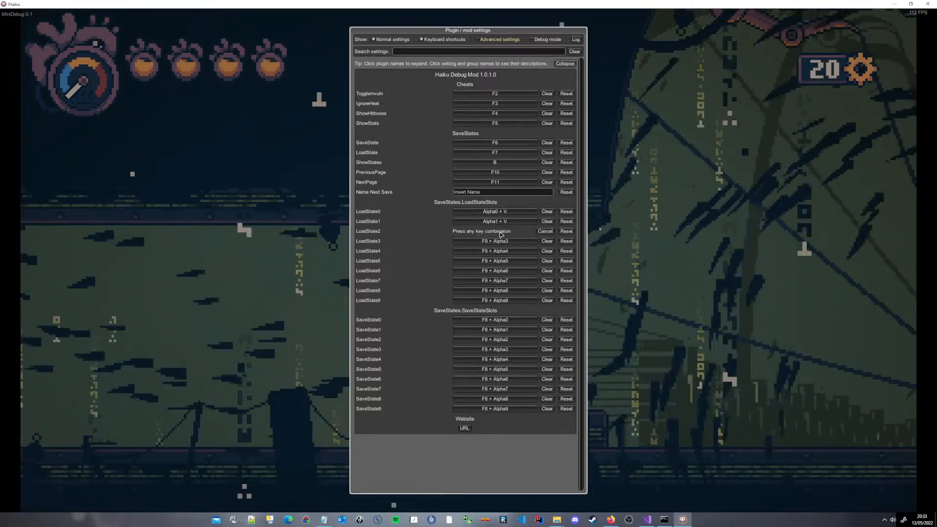
key("Alpha2")
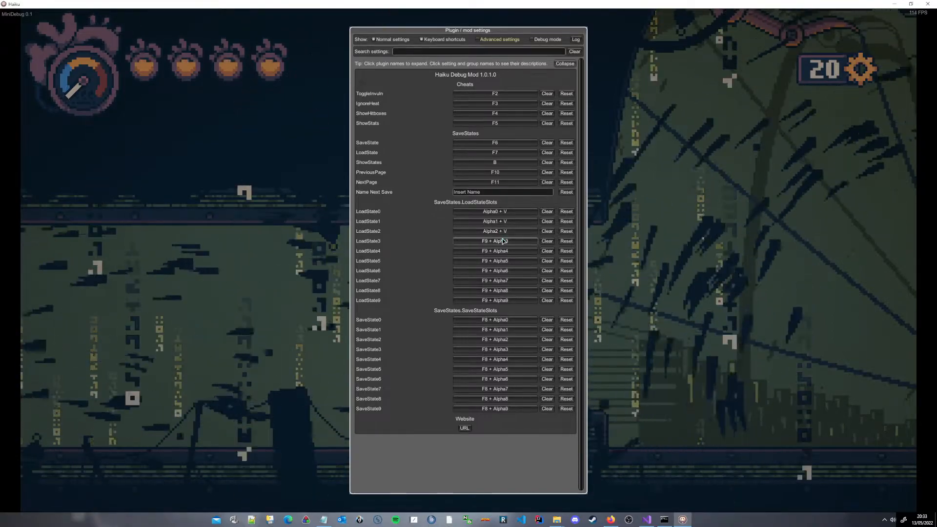
left_click(495, 241)
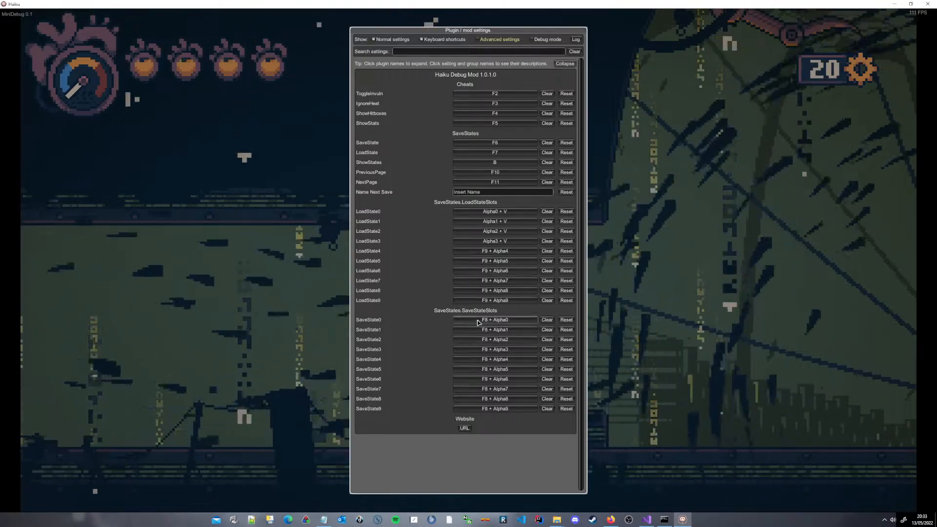
Rebind SaveState0–3 shortcuts to Alpha0–3 plus C.
left_click(494, 319)
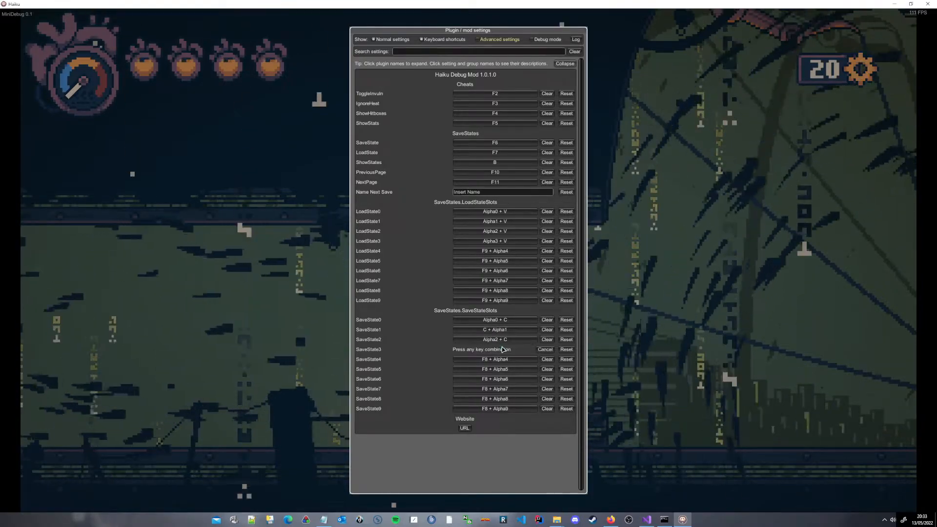
key("C")
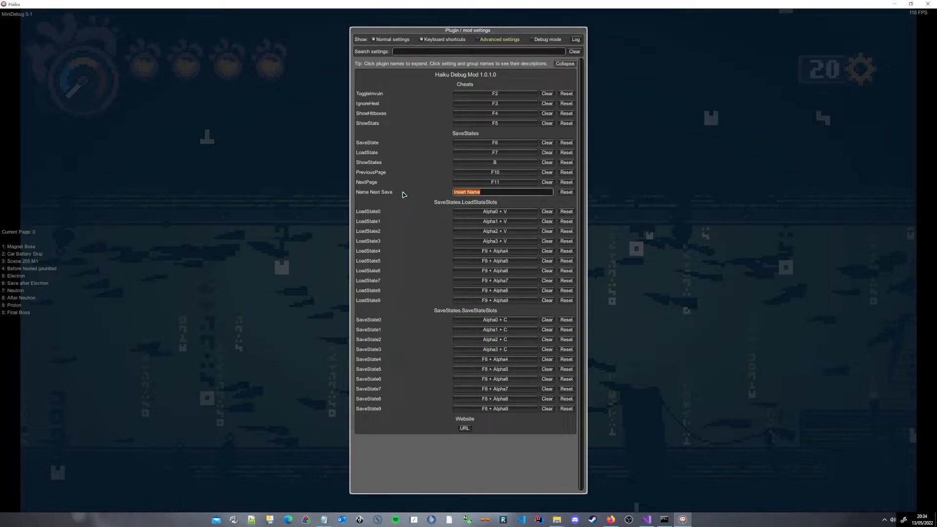
Enter 'Ein' in the Name Next Save field, then return to the SaveState folder window.
type("E")
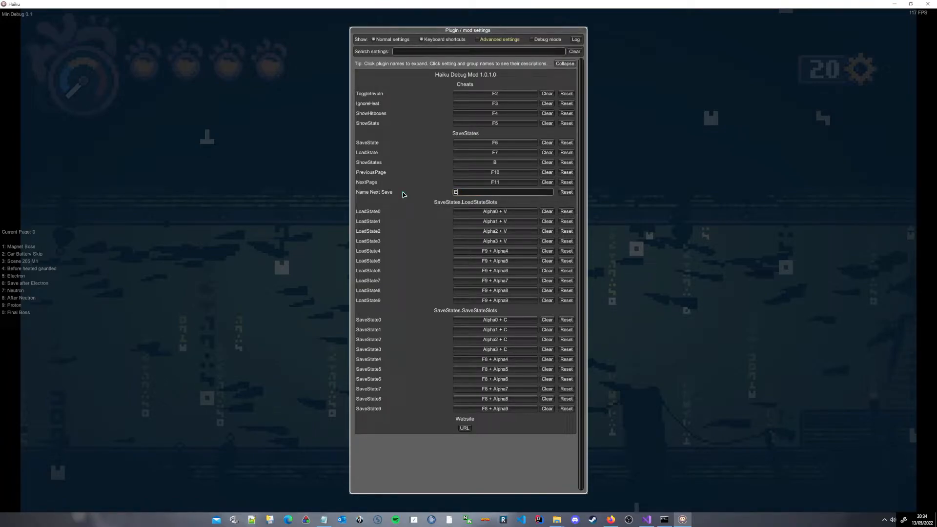
type("in")
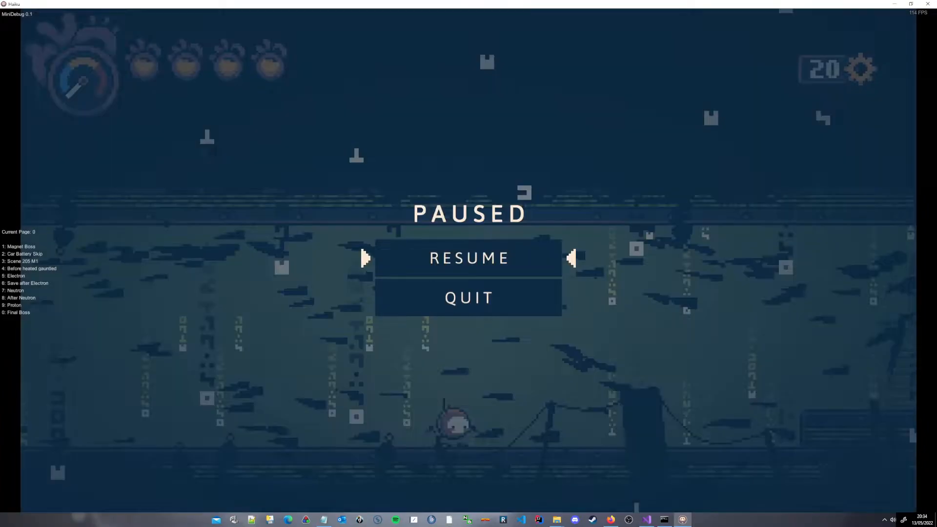
left_click(469, 257)
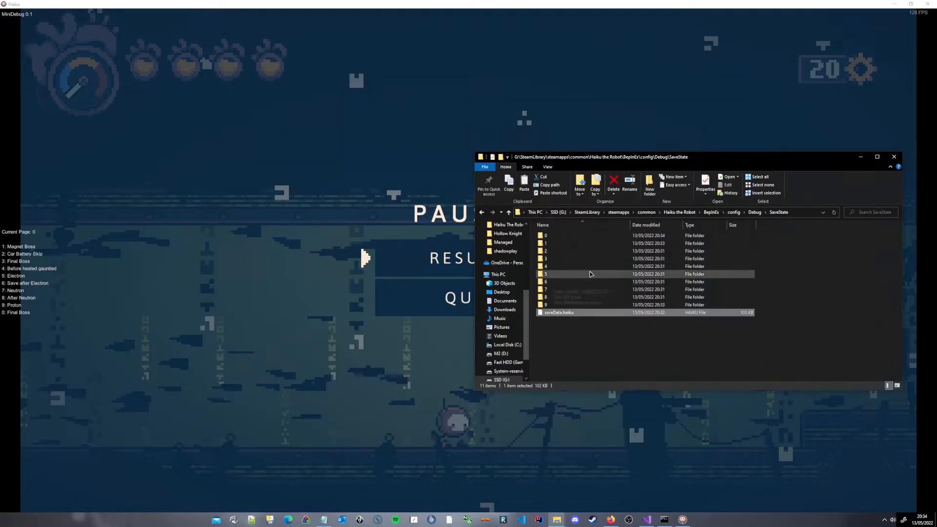
Open save-state folder 0's fileNameList.haiku in Notepad++ to see the slot names.
double_click(545, 235)
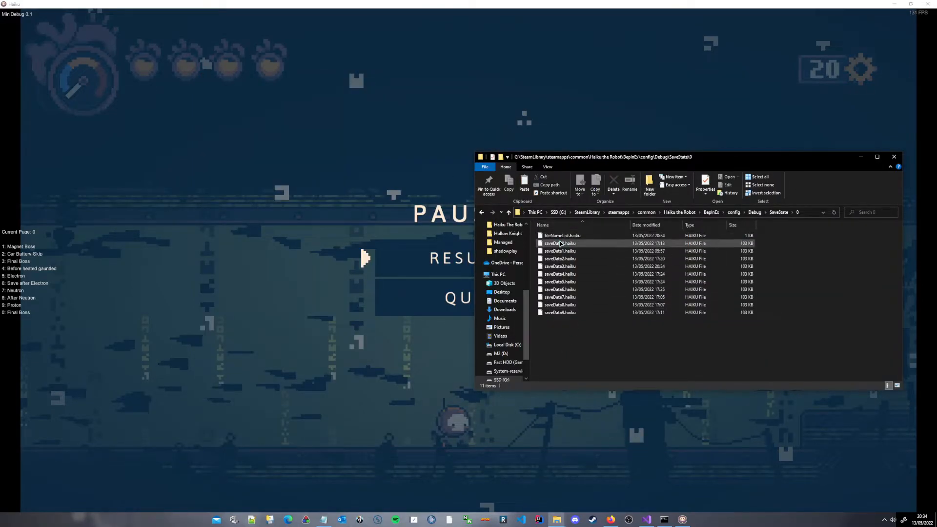
left_click(562, 235)
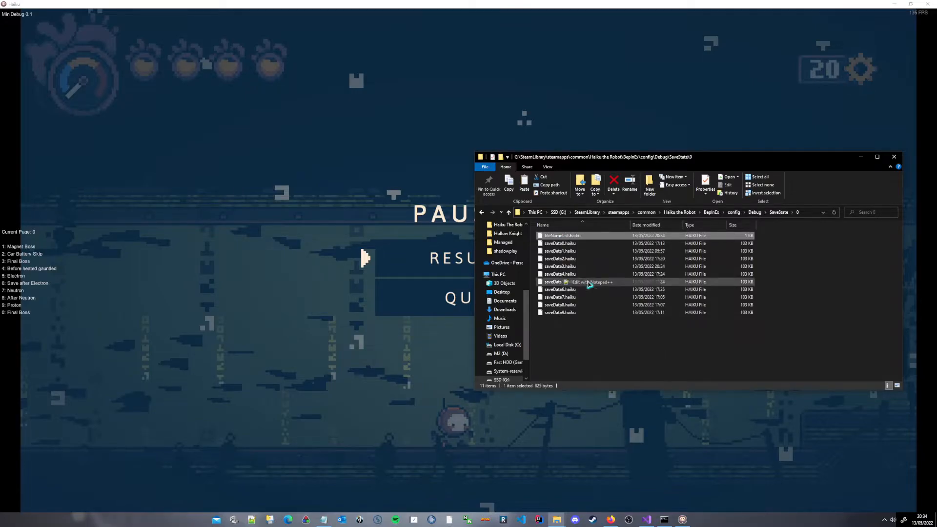
left_click(588, 281)
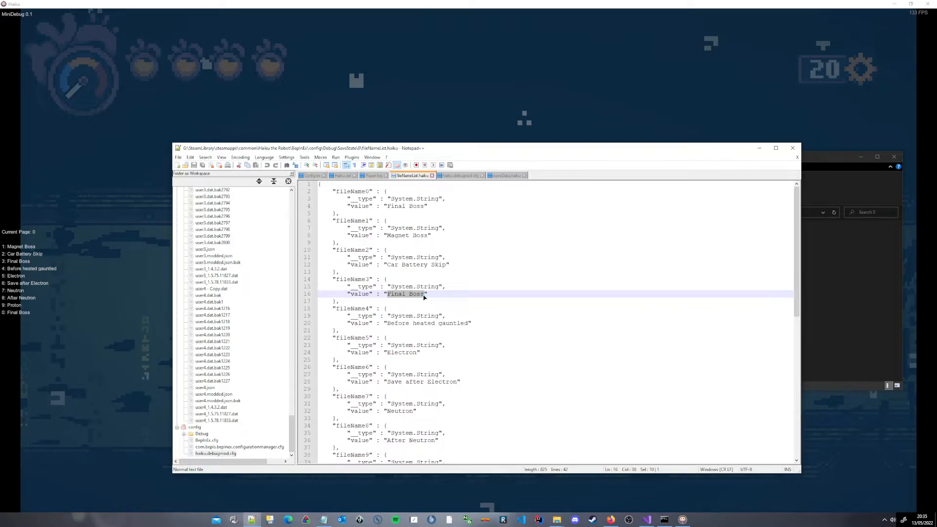
Replace slot 3's name Final Boss with Hello Youtube in the names file.
type("H")
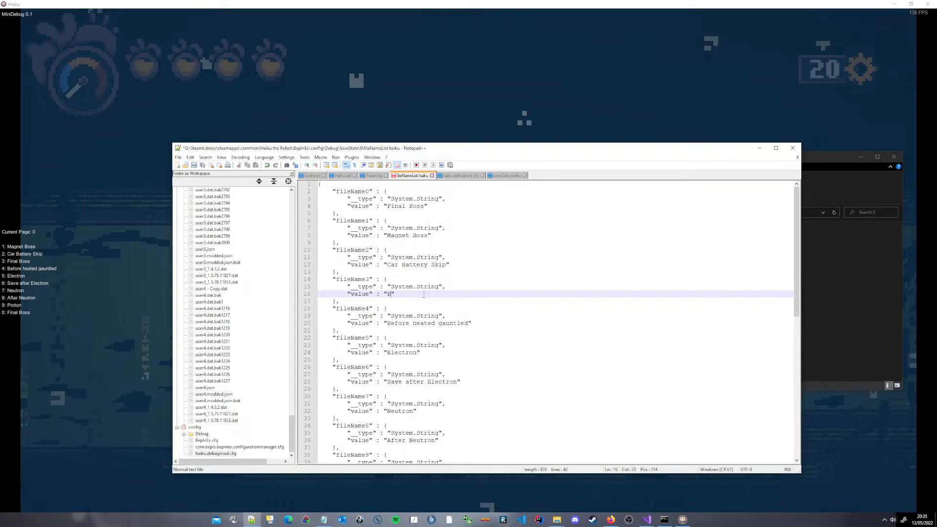
type("ello Youtube")
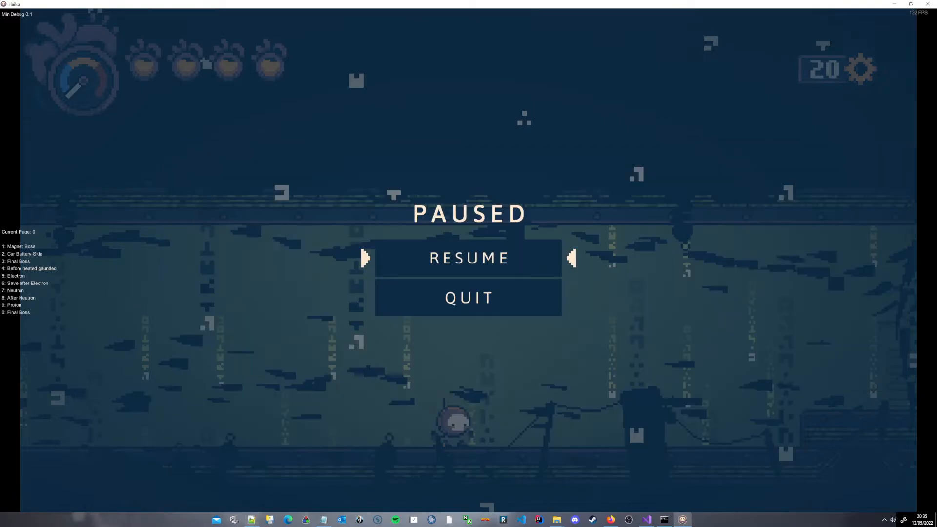
Reset the Name Next Save field to its default Insert Name placeholder.
left_click(469, 258)
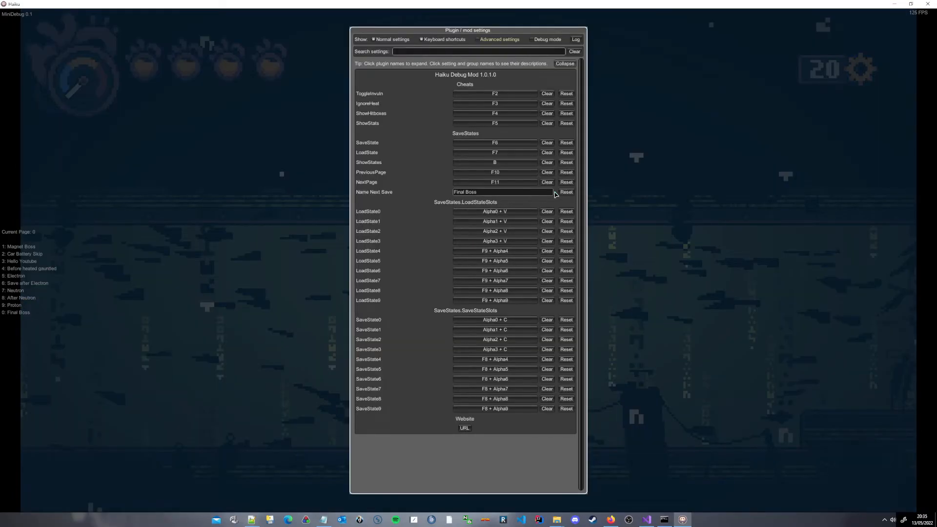
left_click(566, 191)
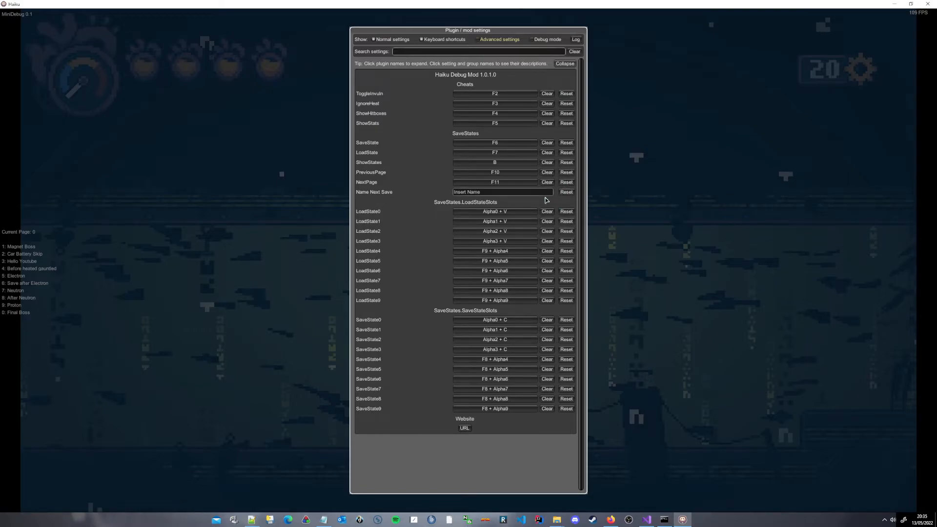
left_click(502, 191)
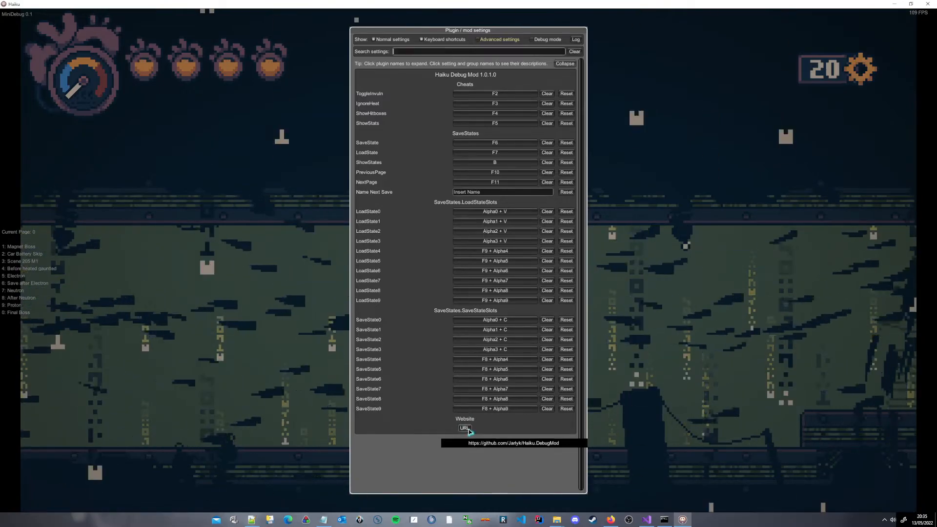
Follow the mod's Website URL to the Haiku.DebugMod GitHub releases page.
left_click(464, 428)
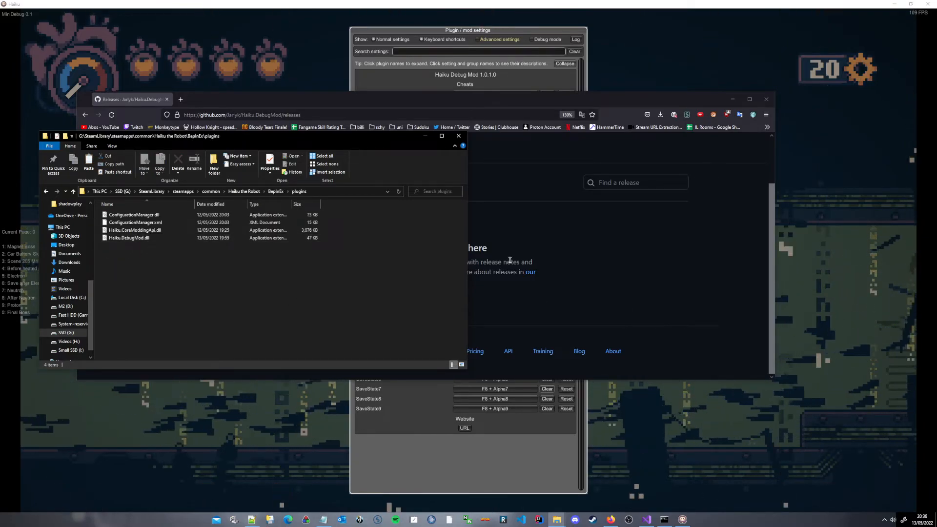
mouse_move(128, 237)
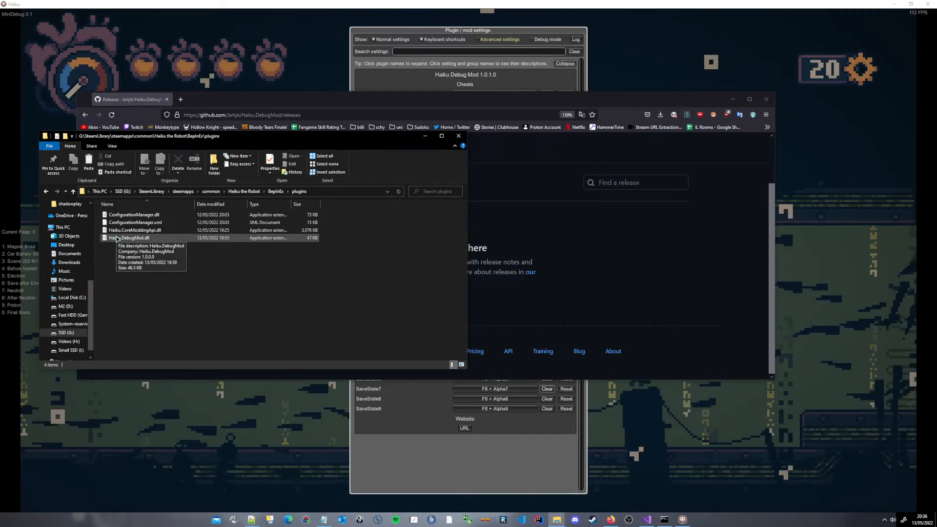
mouse_move(398, 139)
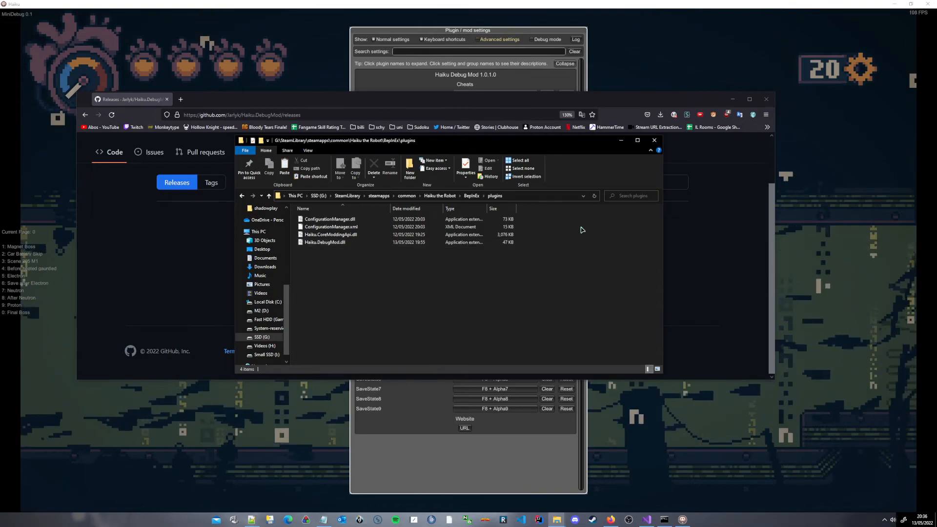
Return to the game's Debug Mod settings after checking Haiku.DebugMod.dll in BepInEx\plugins.
left_click(654, 141)
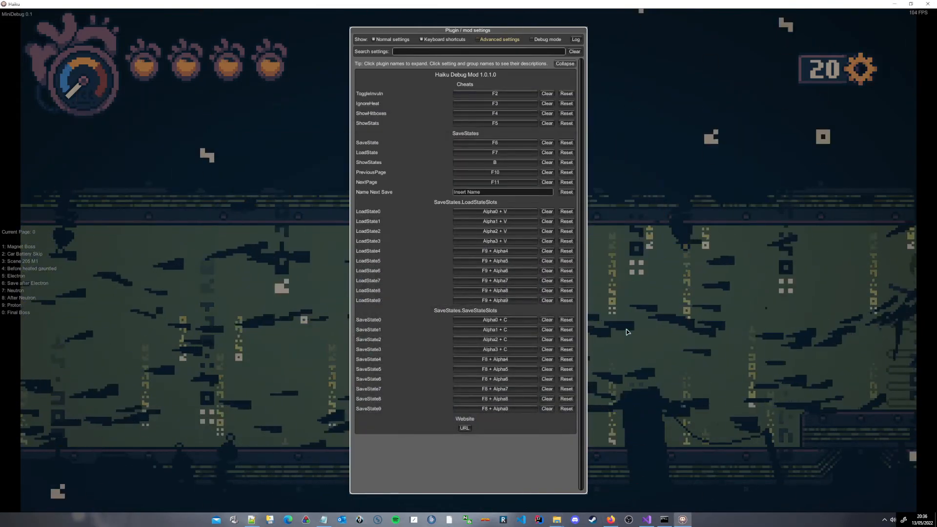